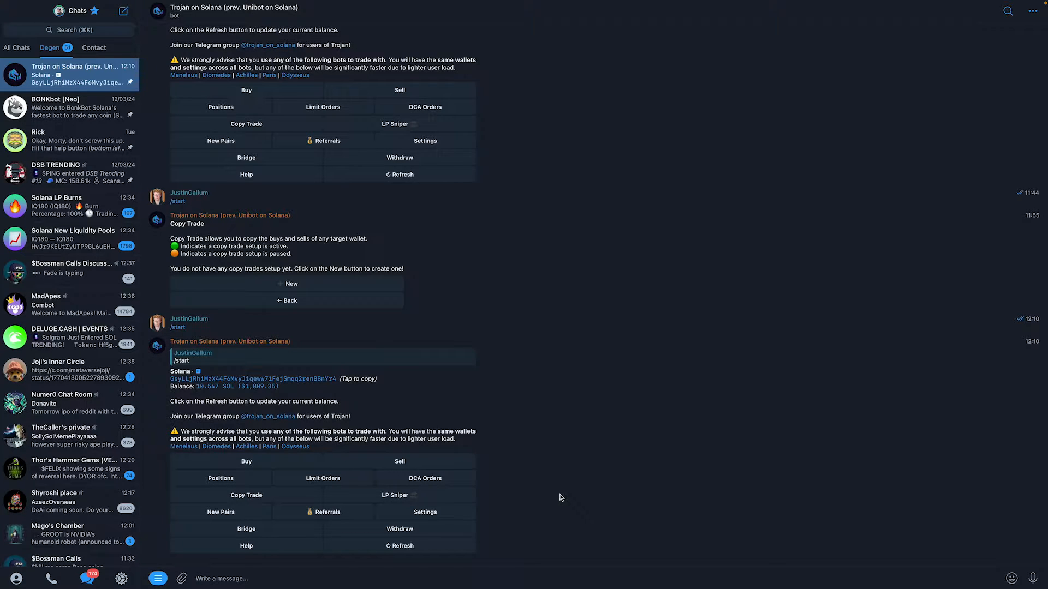
mouse_move(598, 541)
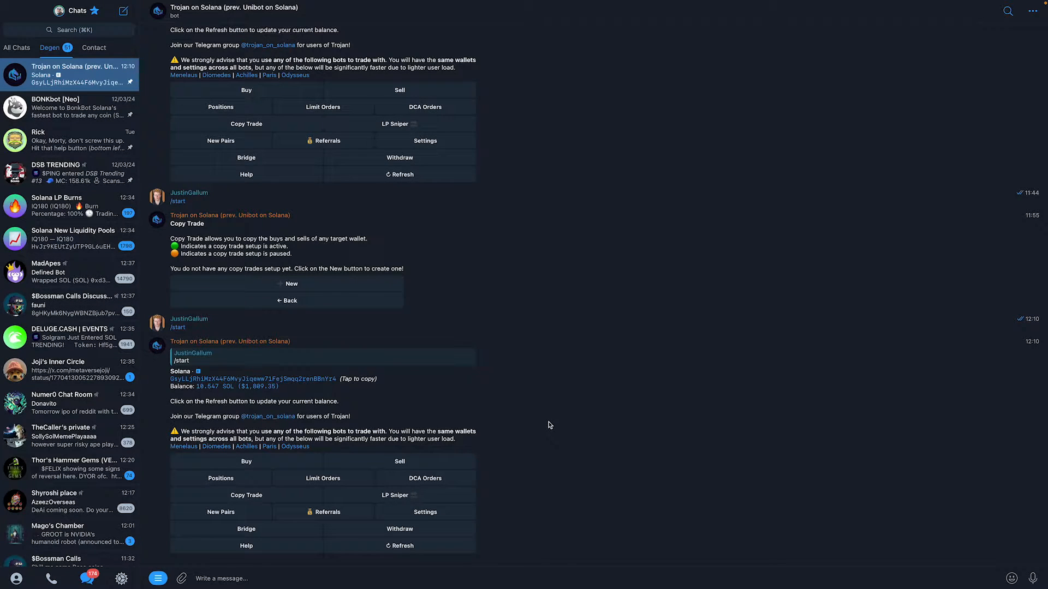
mouse_move(542, 392)
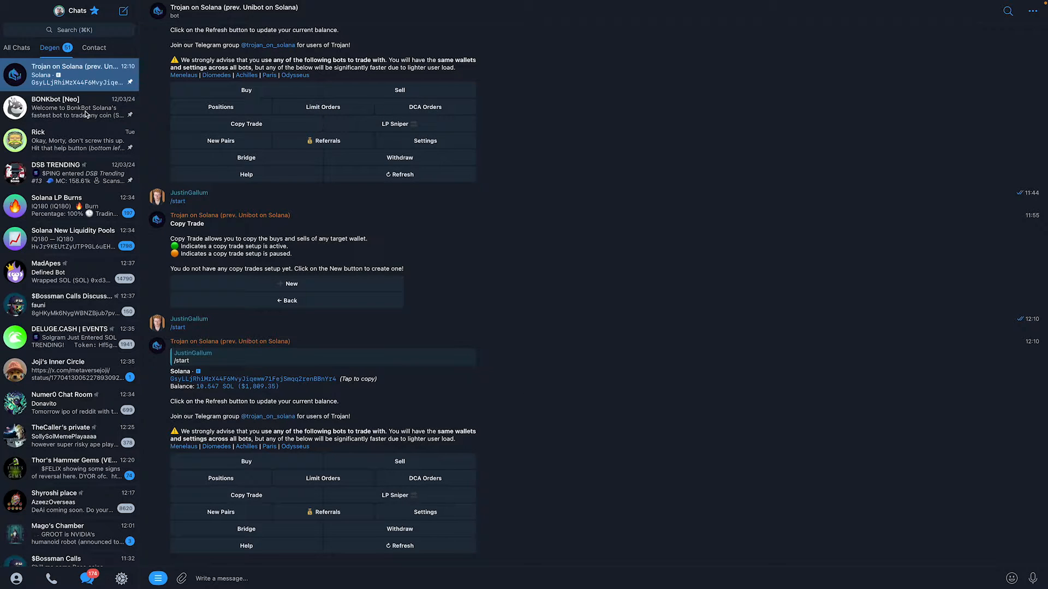
Visit the BONKbot chat, then return to Trojan on Solana for a fresh menu.
click(69, 107)
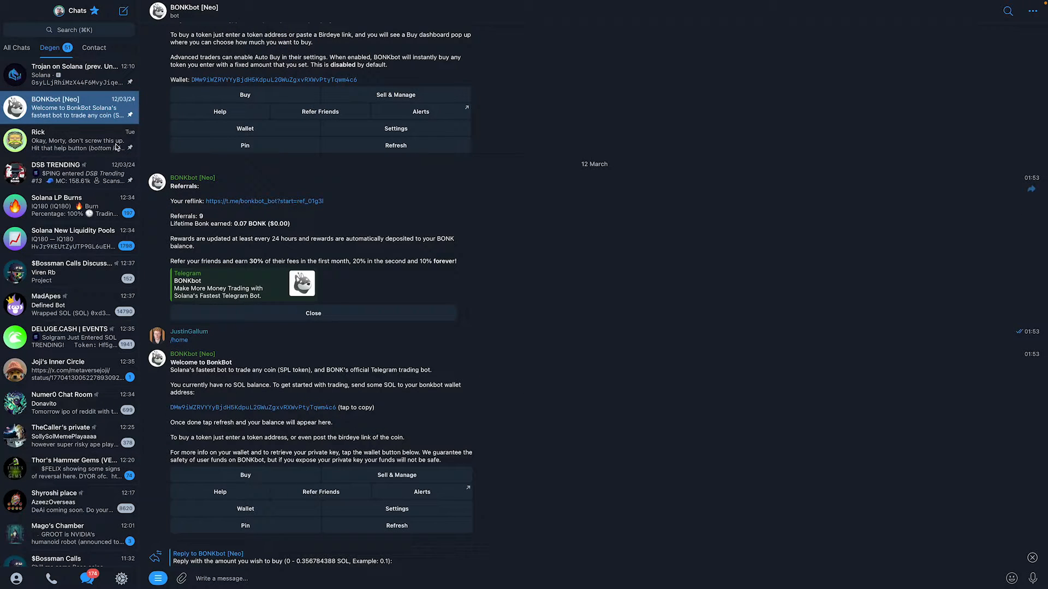
click(75, 73)
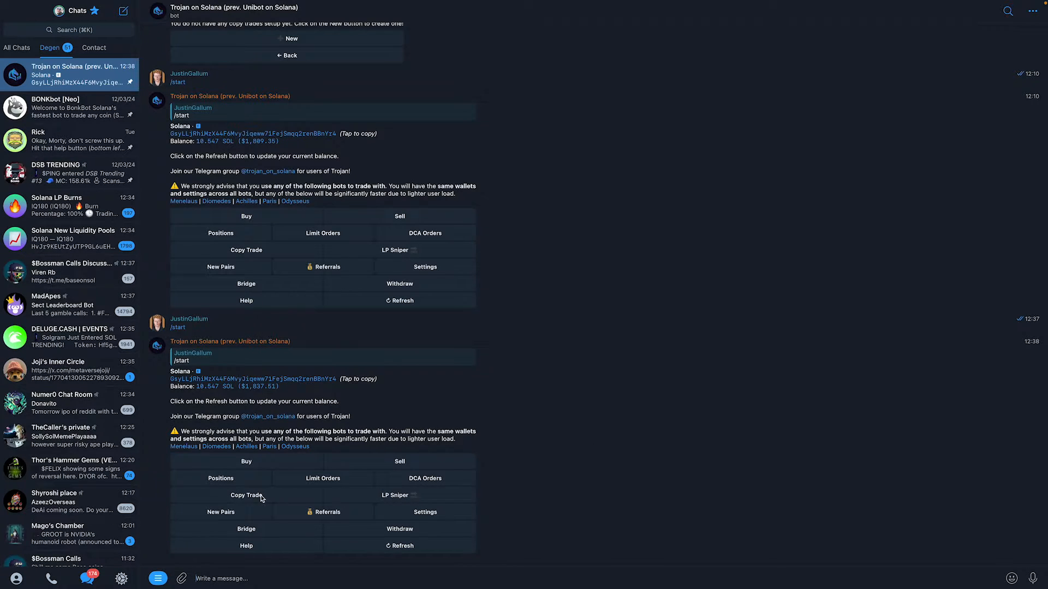
Start a new Copy Trade and copy the BONKbot wallet address for the target.
click(246, 494)
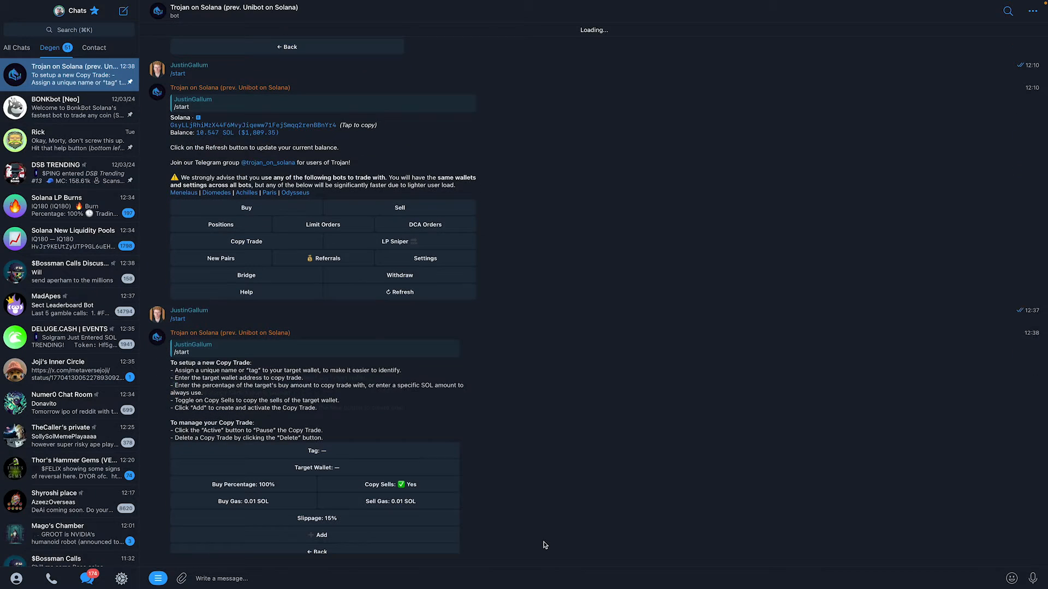
scroll(down, 3)
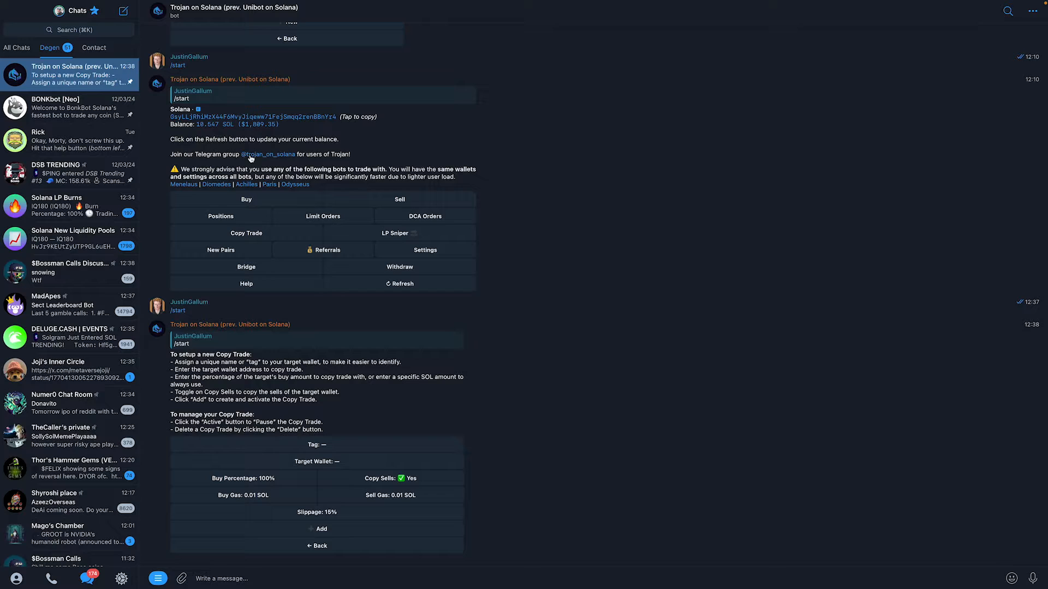
click(69, 107)
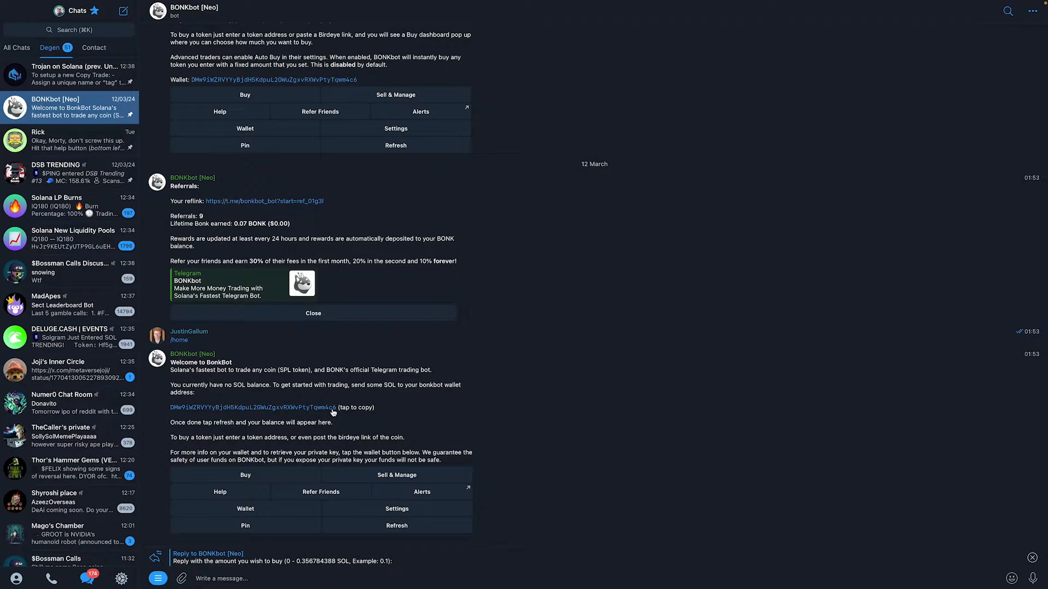
double_click(254, 408)
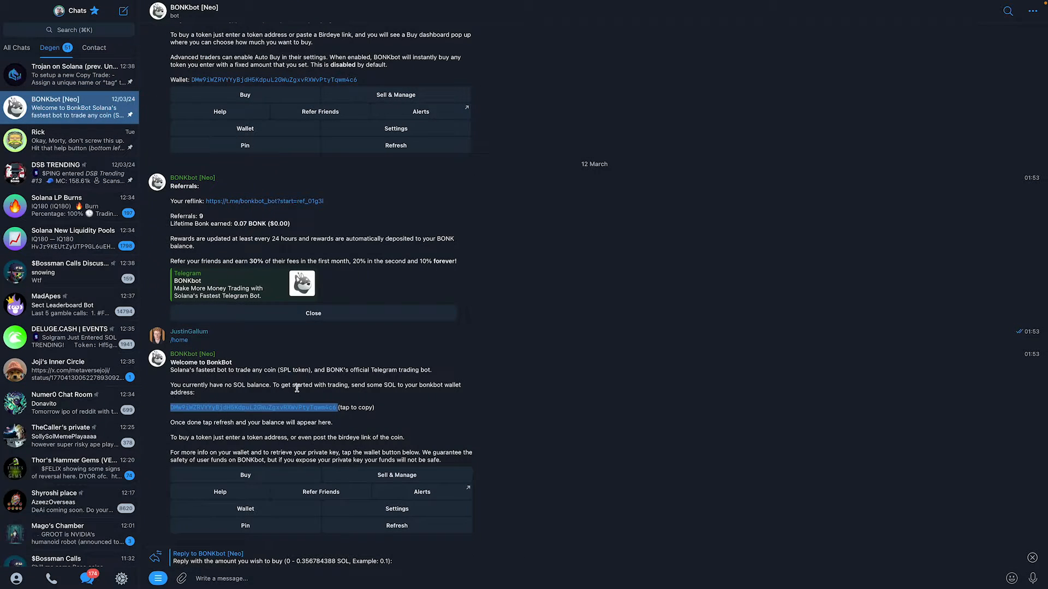
click(74, 74)
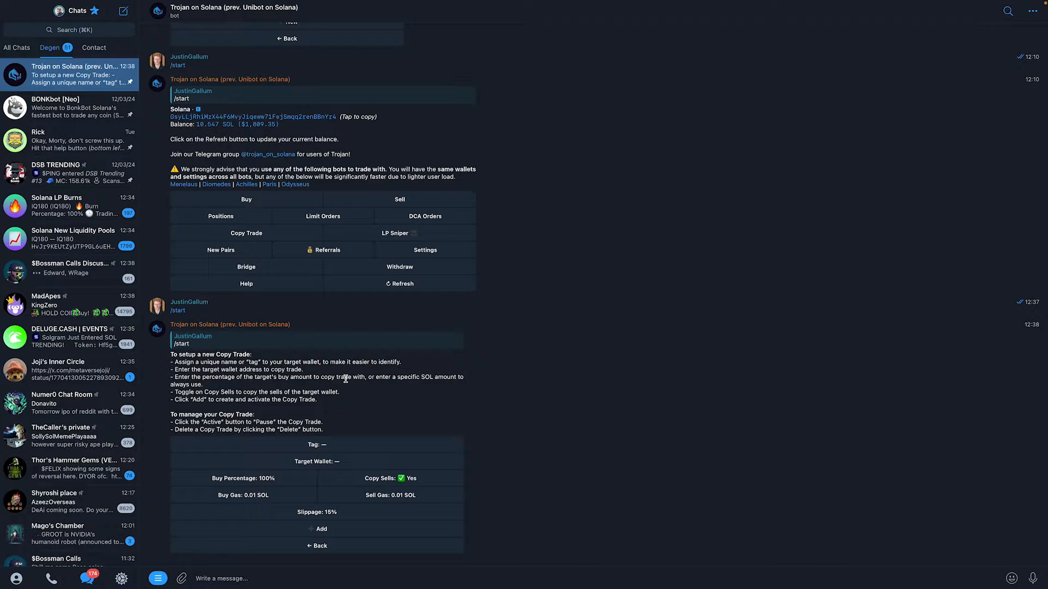
mouse_move(327, 467)
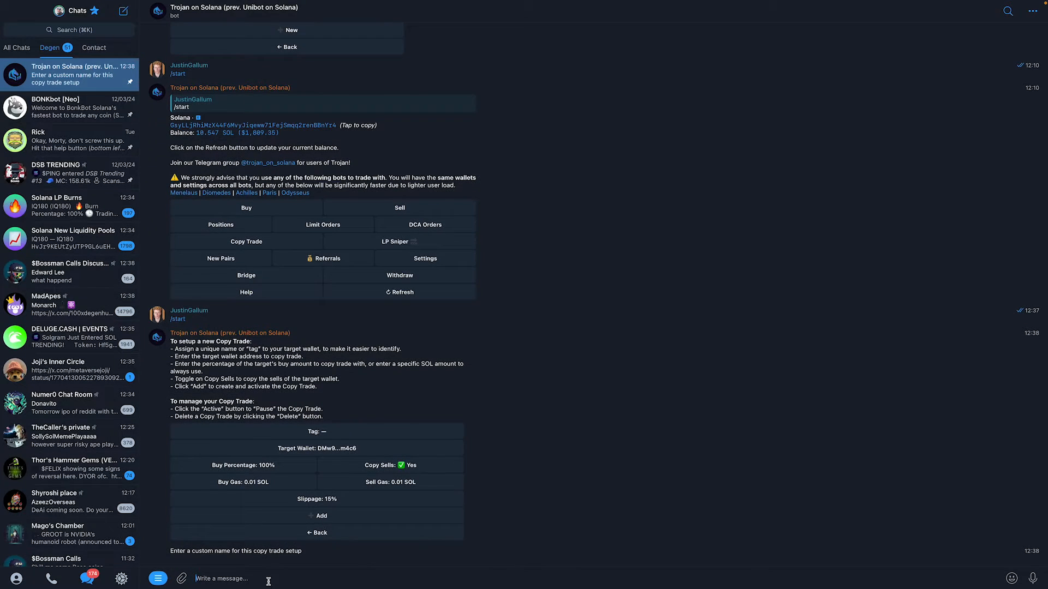
Set the copy trade's target wallet to DMw9…m4c6 and its tag to TEST.
text(WHale)
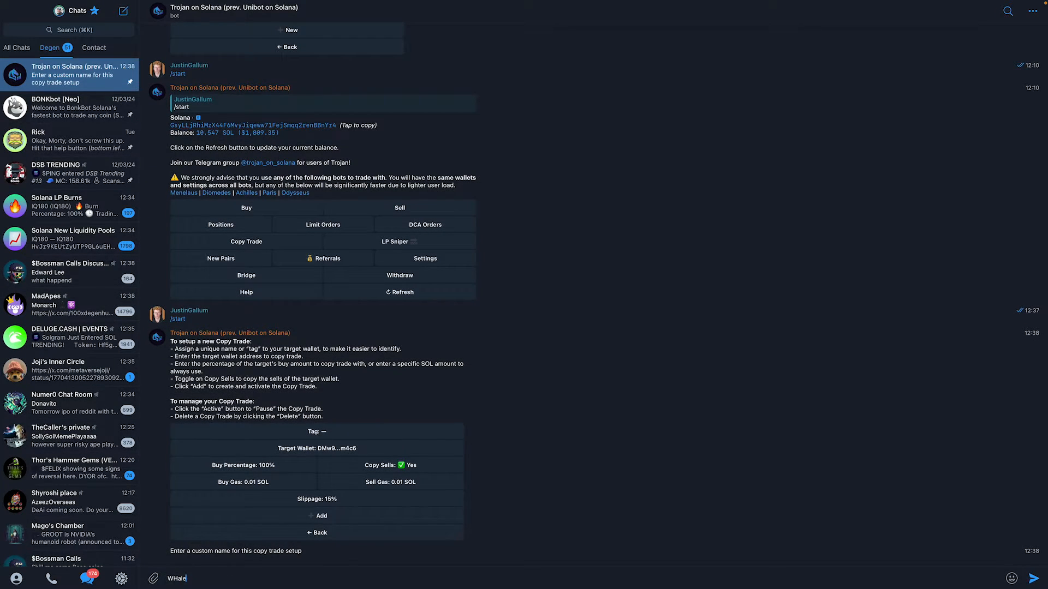
text(TEST)
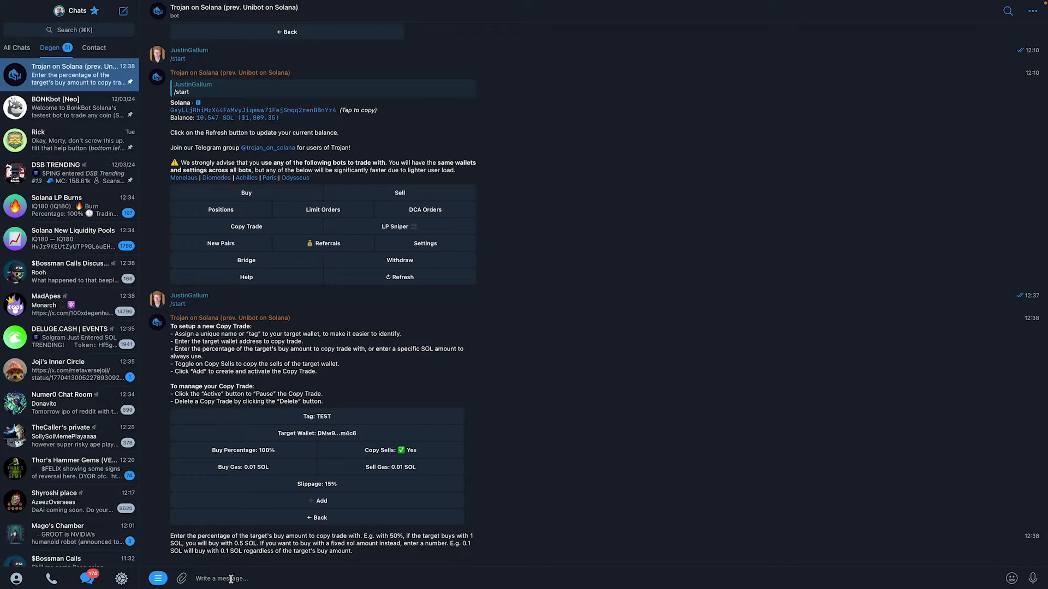
Enter a fixed buy amount of 0.01 SOL for the TEST copy trade.
text(0)
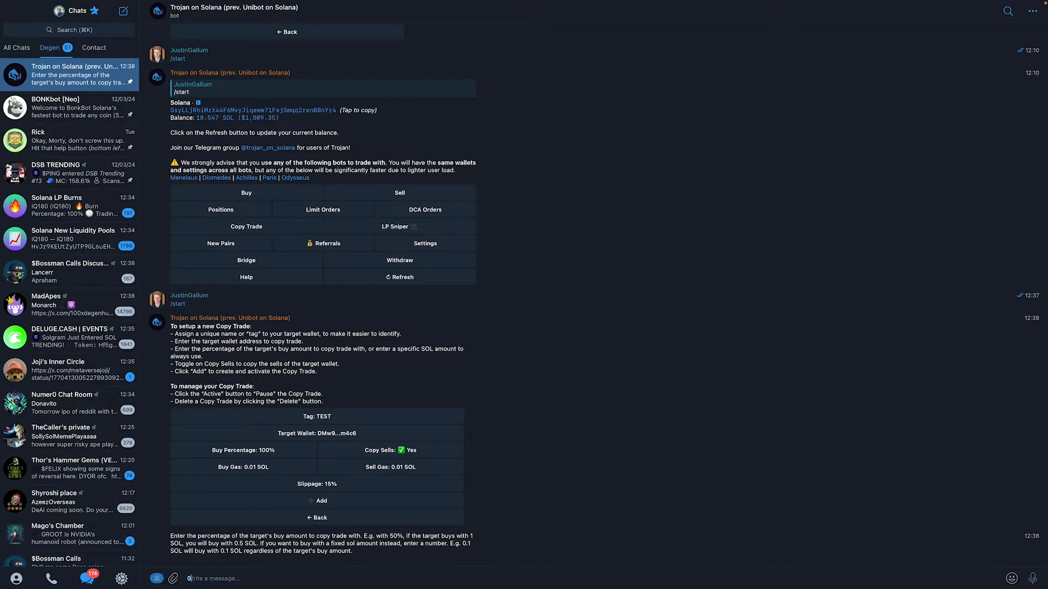
text(0.1)
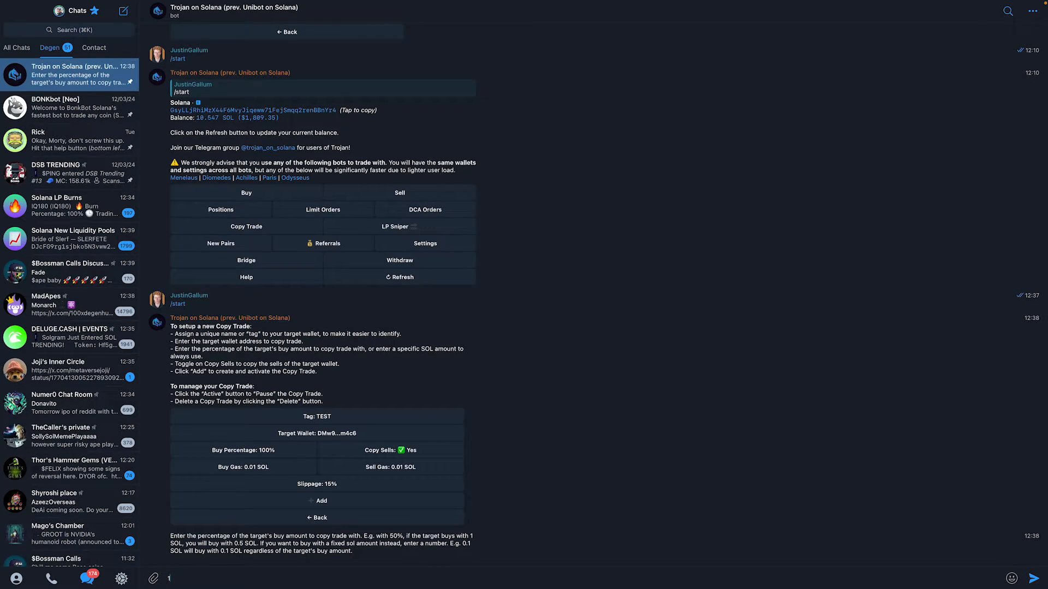
text(0.0)
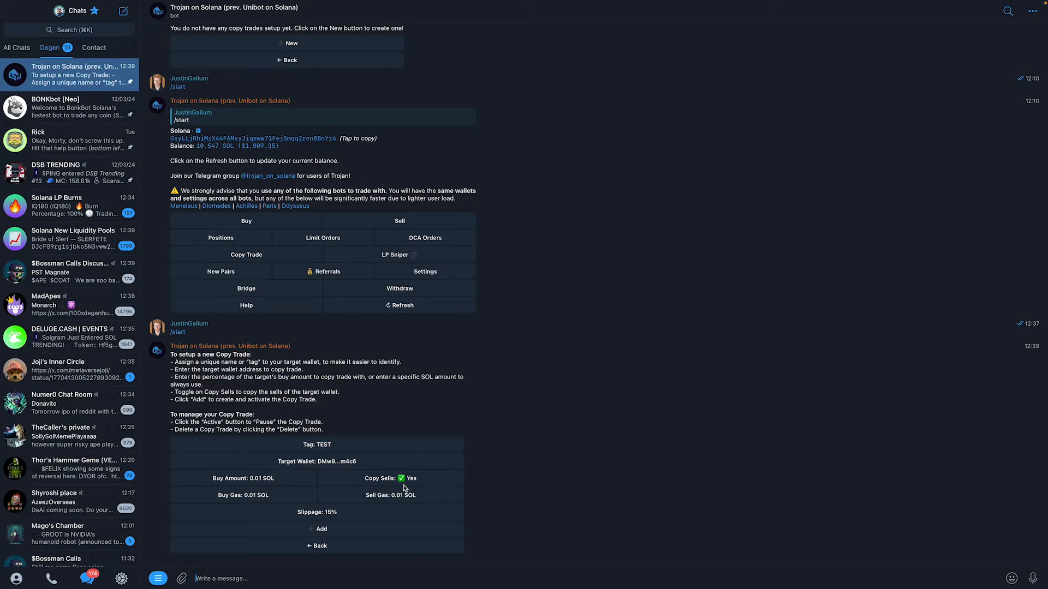
mouse_move(309, 483)
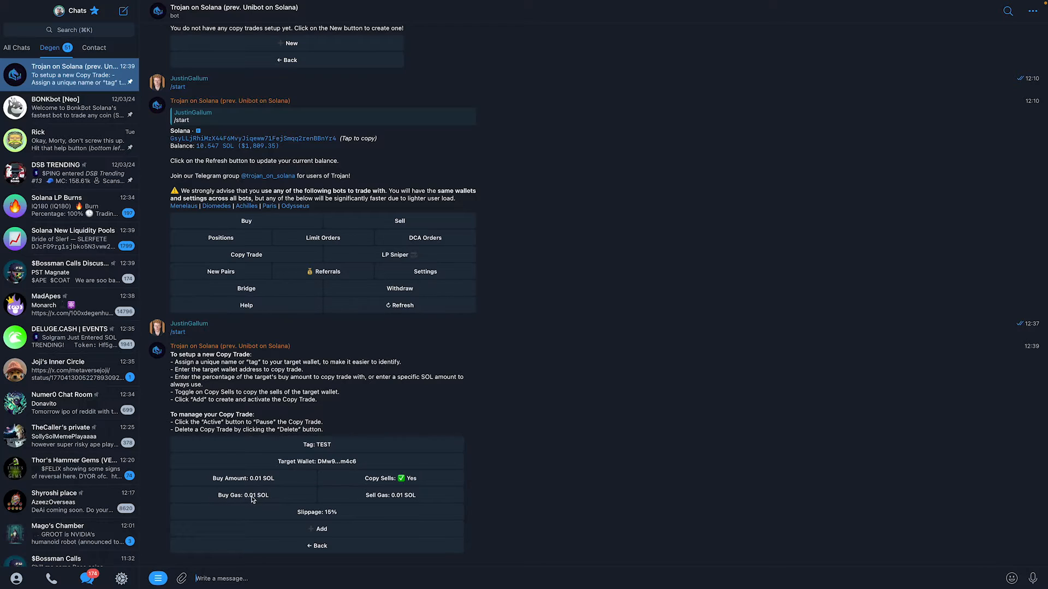
mouse_move(354, 512)
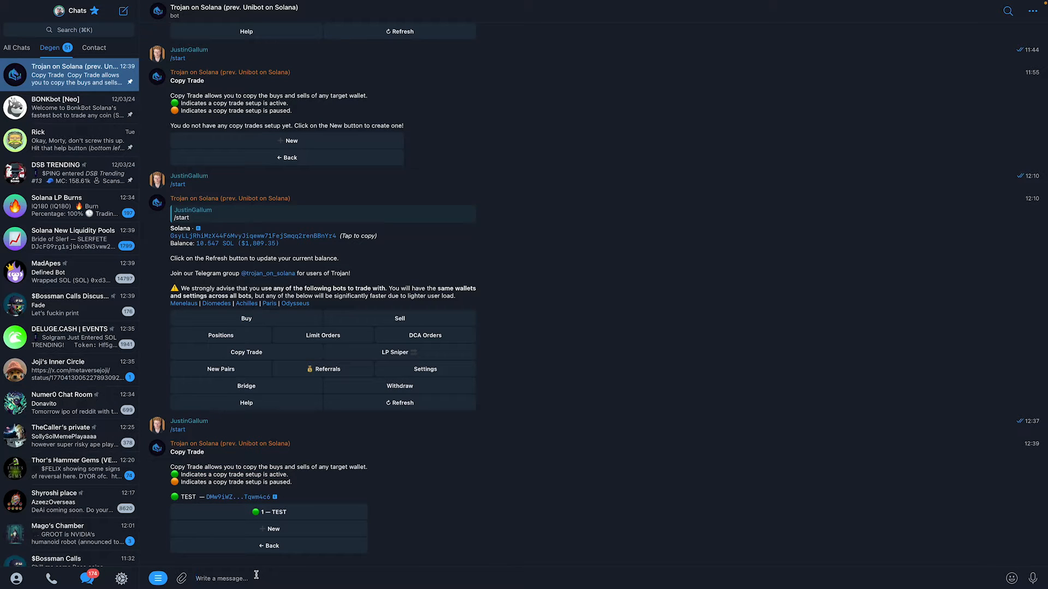
Add the TEST copy trade, glance at BONKbot, and return to Trojan on Solana.
click(67, 107)
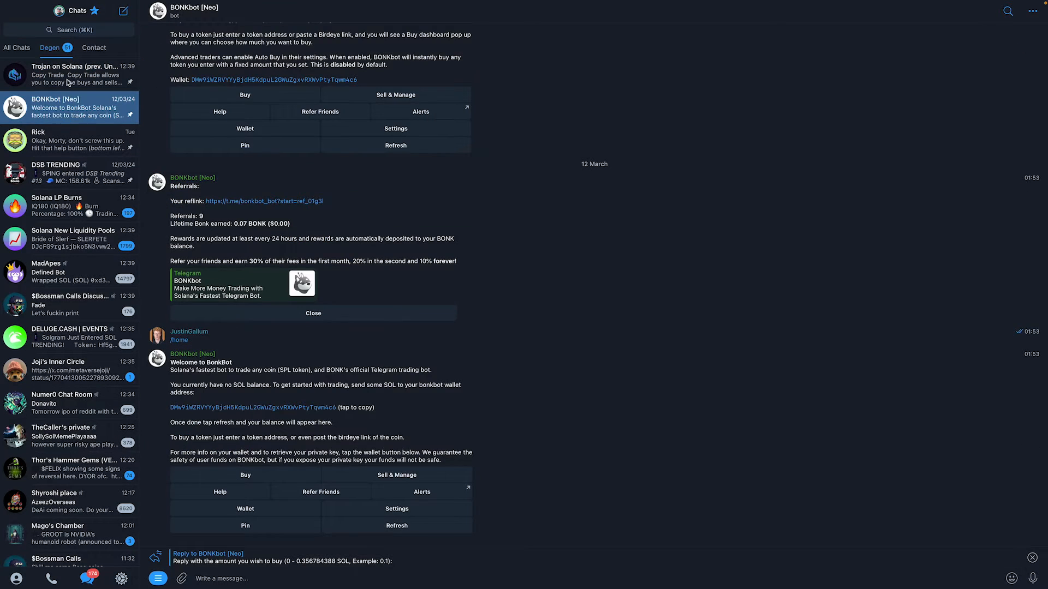
click(74, 74)
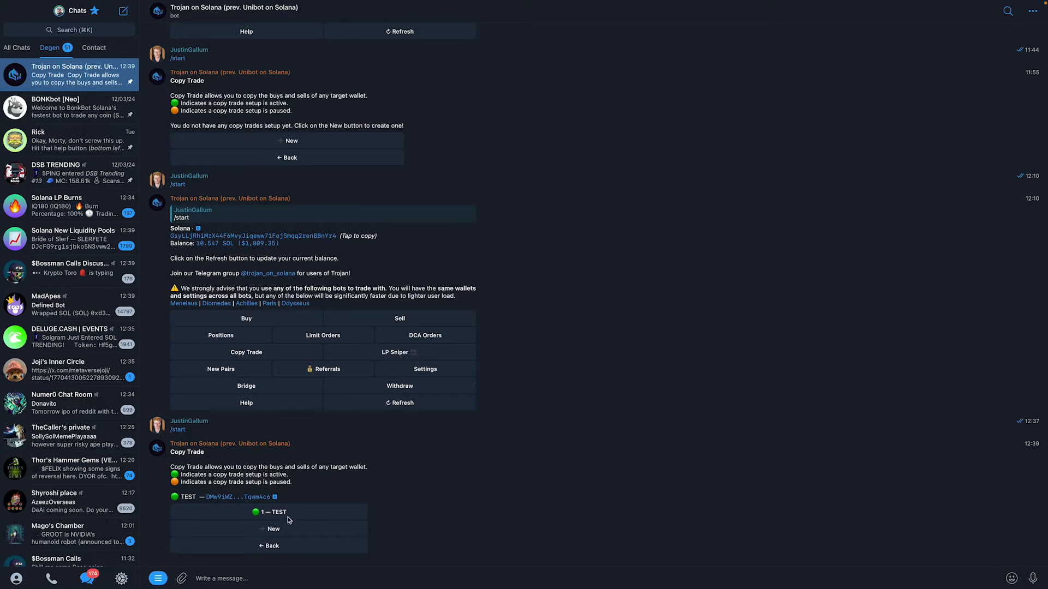
Open the 1 — TEST copy trade, pause it, then delete it.
click(269, 512)
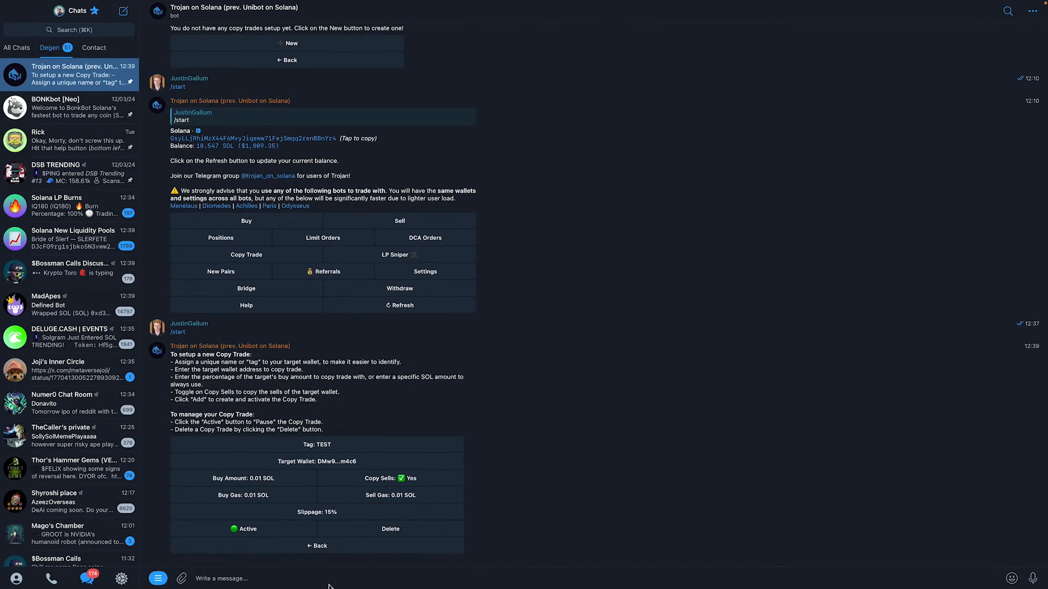
click(243, 529)
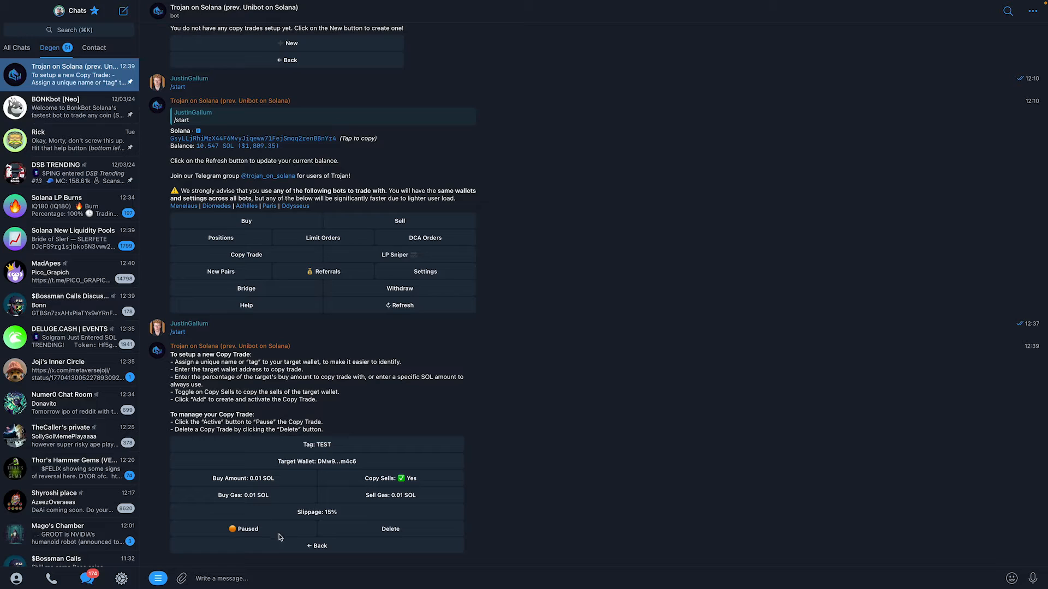
click(244, 528)
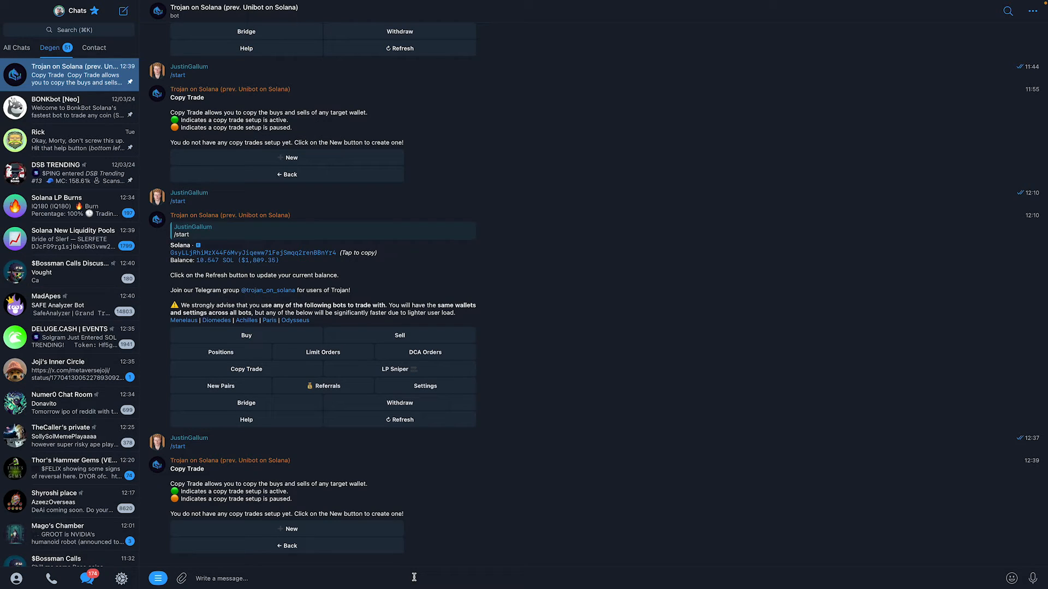
mouse_move(544, 303)
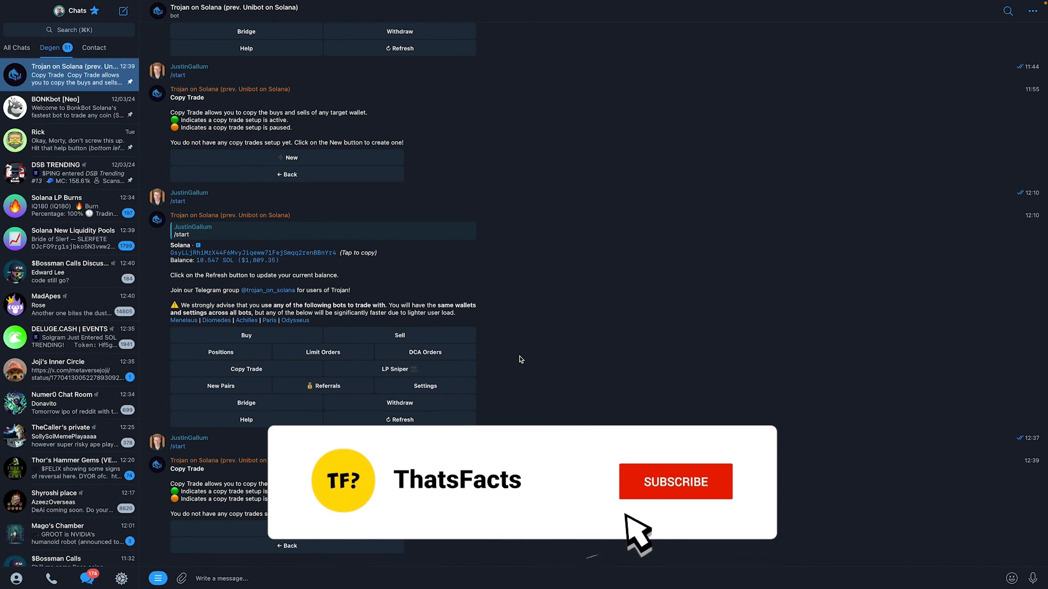
click(675, 481)
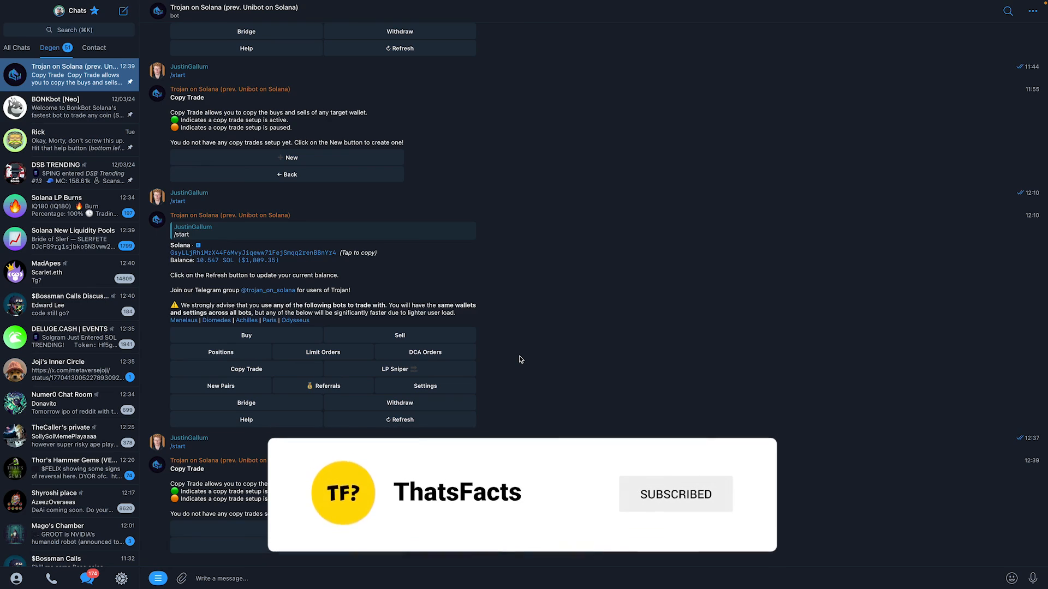